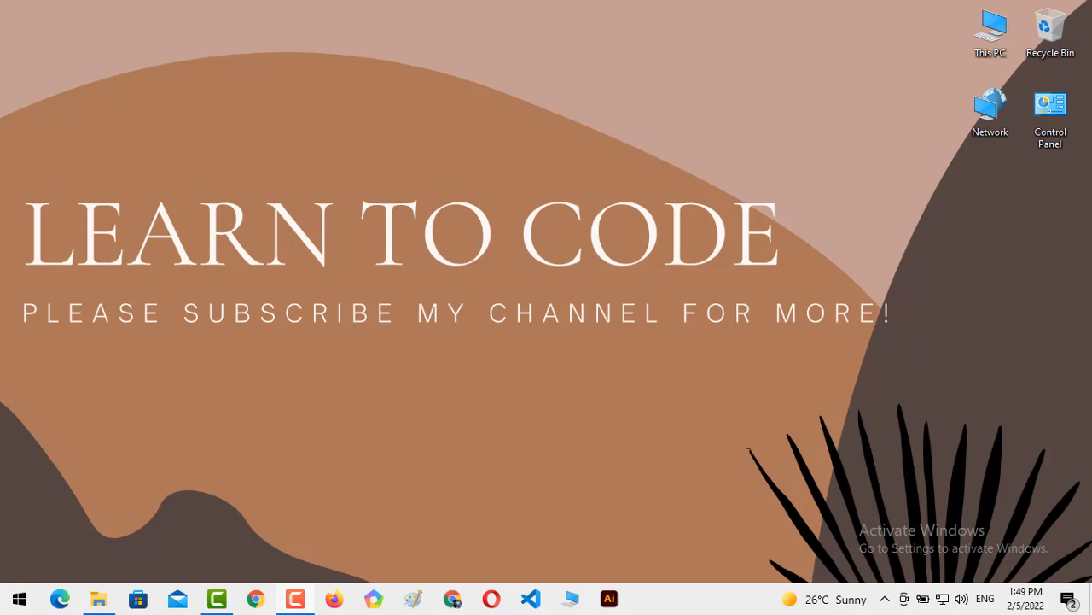
# Launch Dev-C++ and start a new empty source file
pyautogui.click(19, 597)
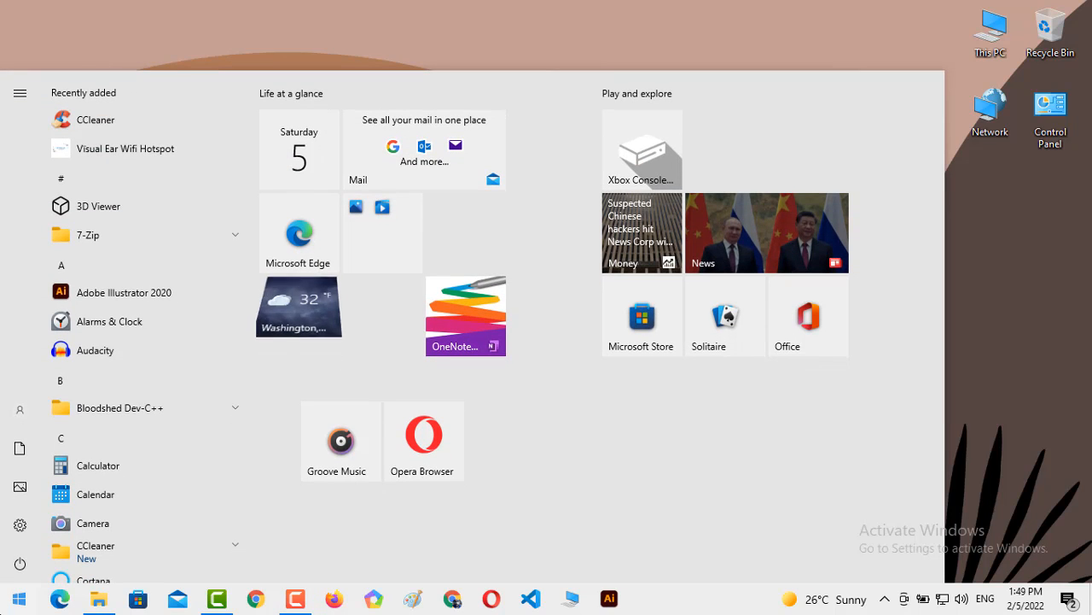
pyautogui.click(17, 598)
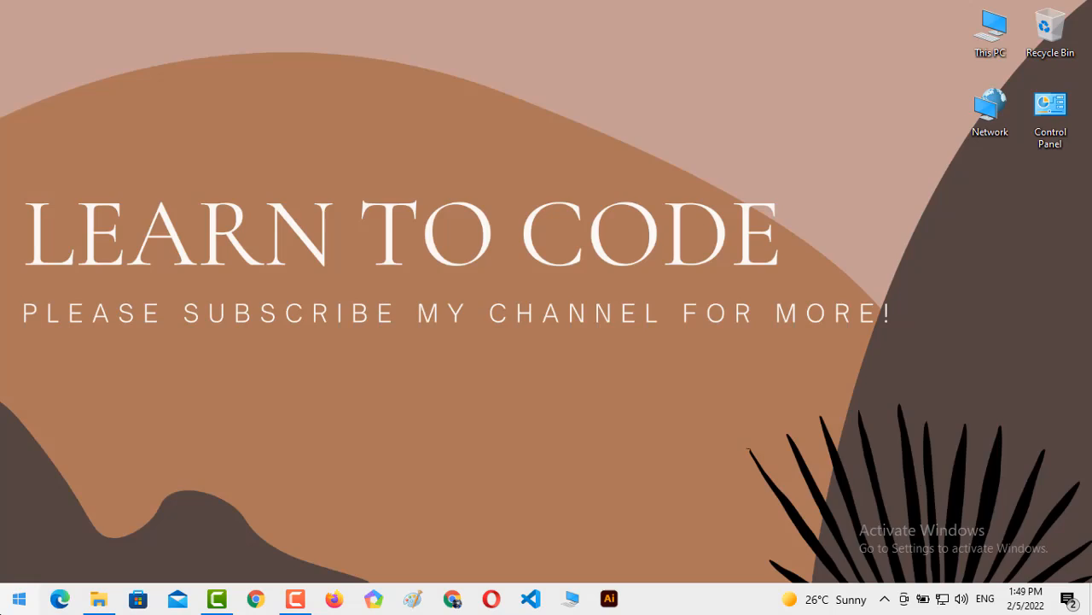
pyautogui.click(649, 597)
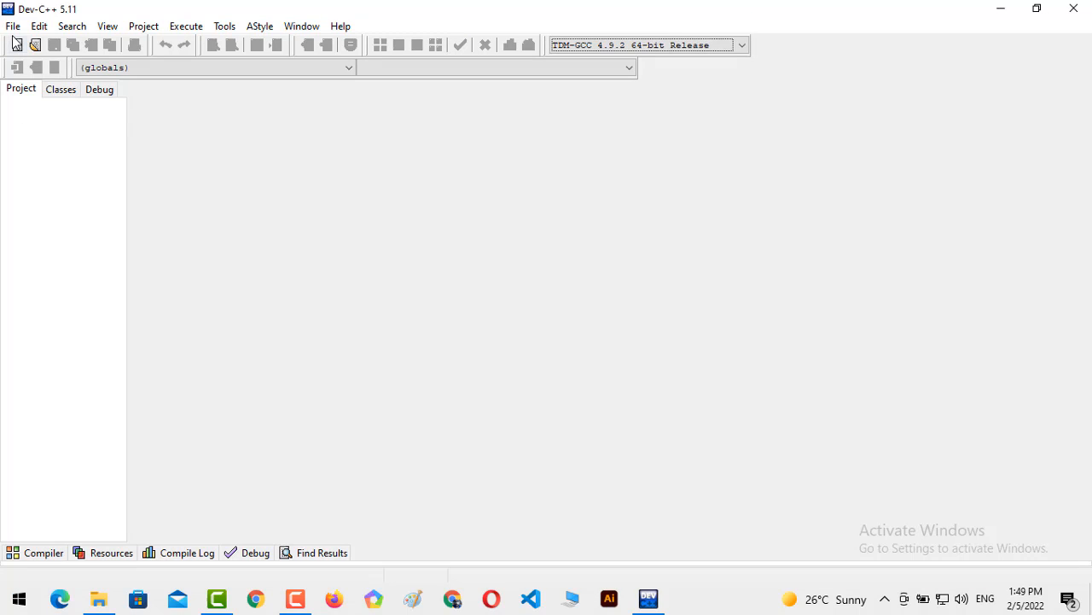
pyautogui.click(17, 45)
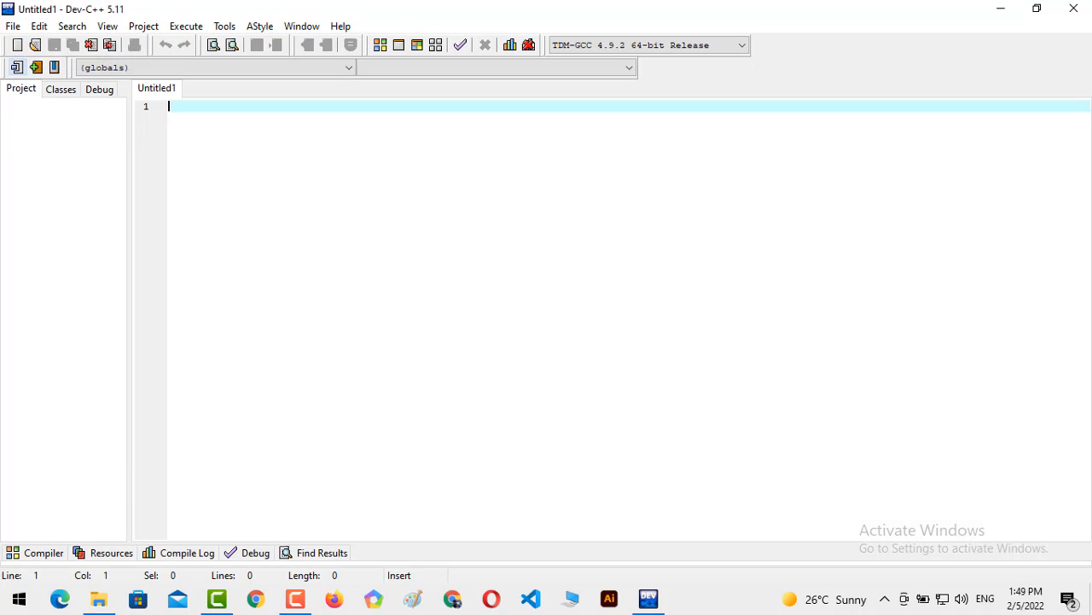
# Write the #include lines for iostream and conio.h and 'using namespace std;'
pyautogui.write('#in')
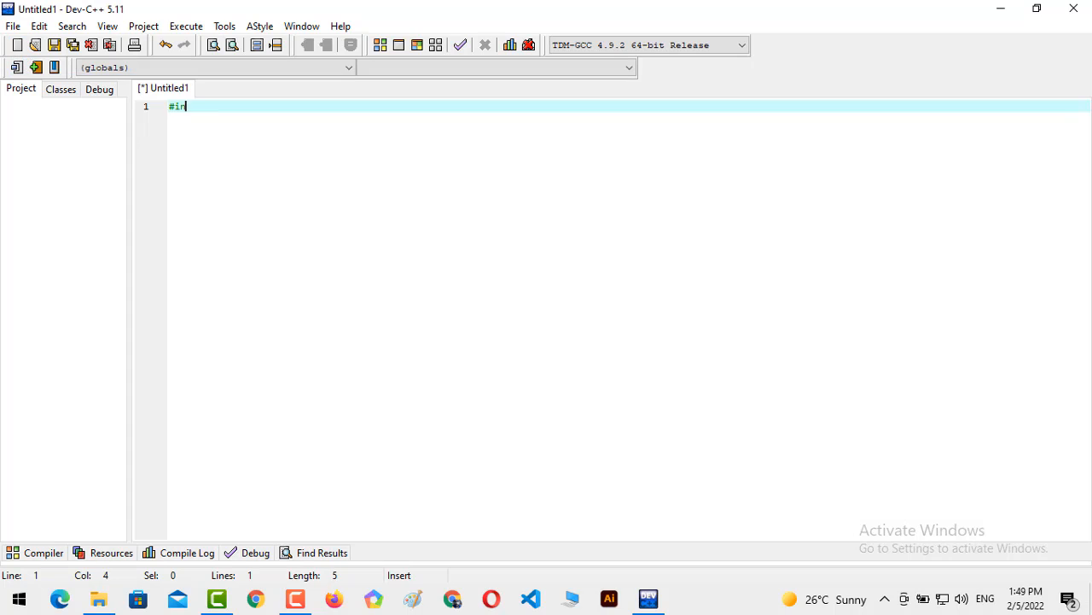
pyautogui.write('clude')
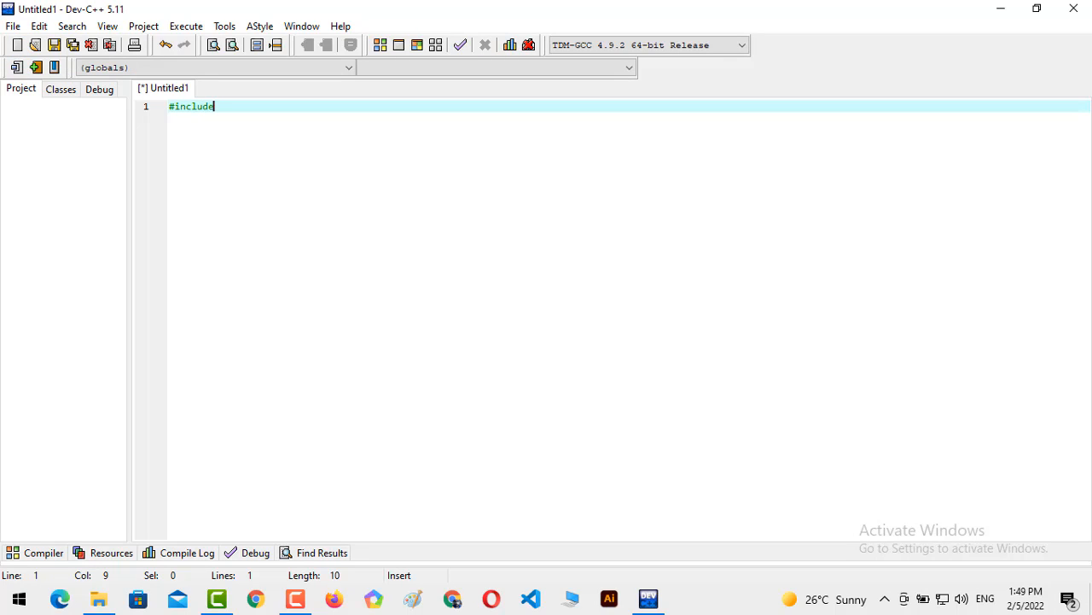
pyautogui.write('<iostream>')
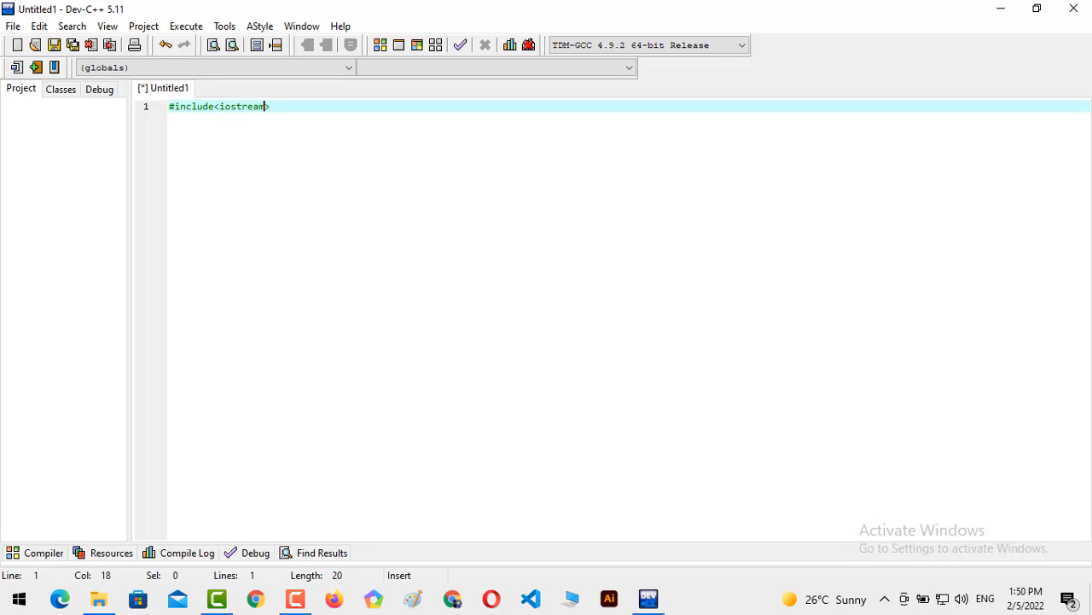
pyautogui.write('#include<conio.h>')
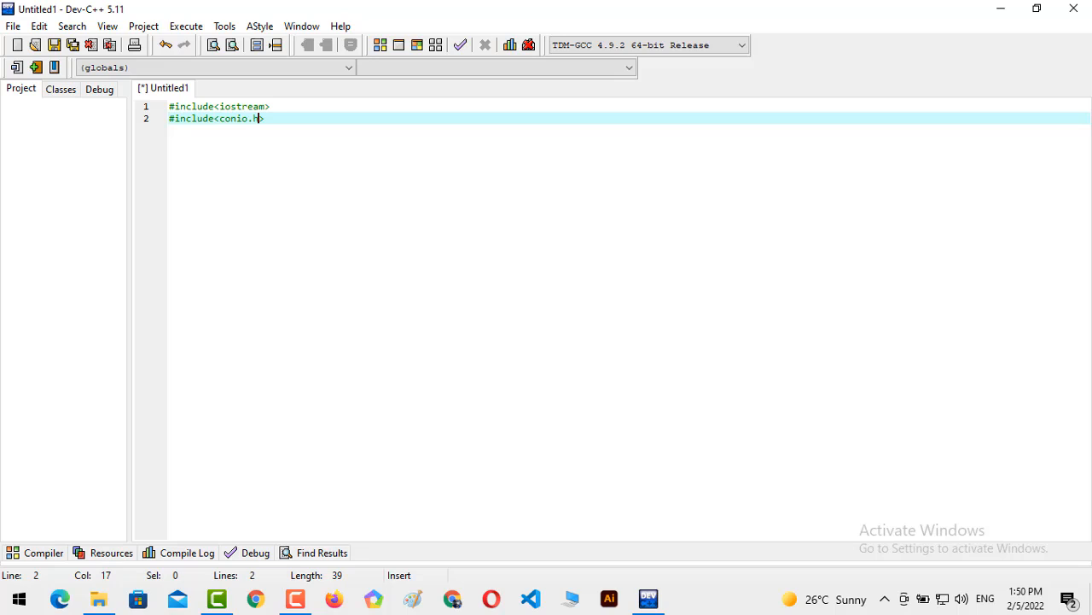
pyautogui.write('using')
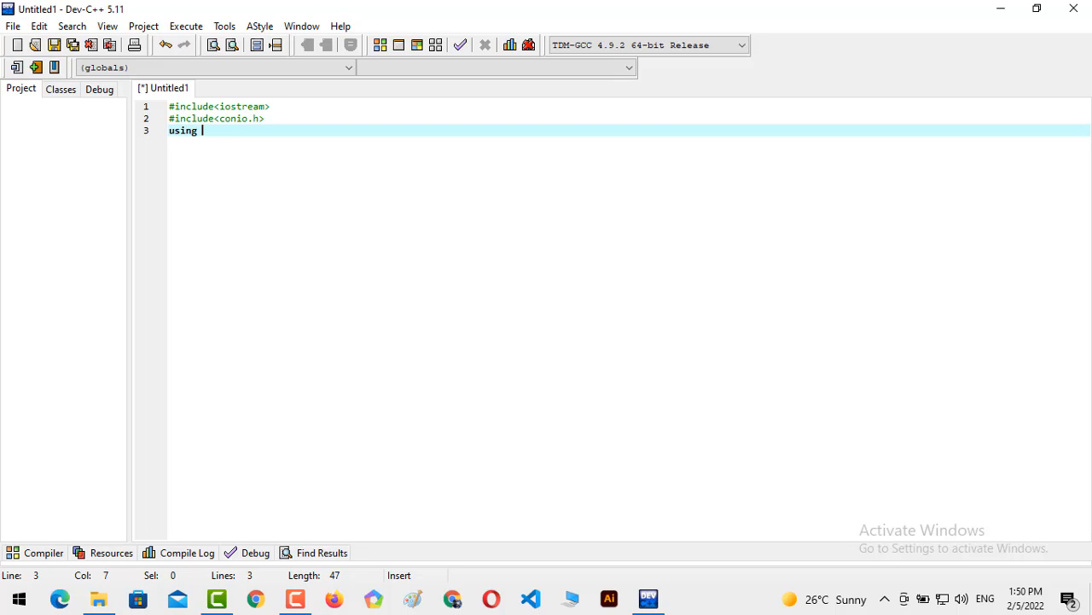
pyautogui.write('namespace std;')
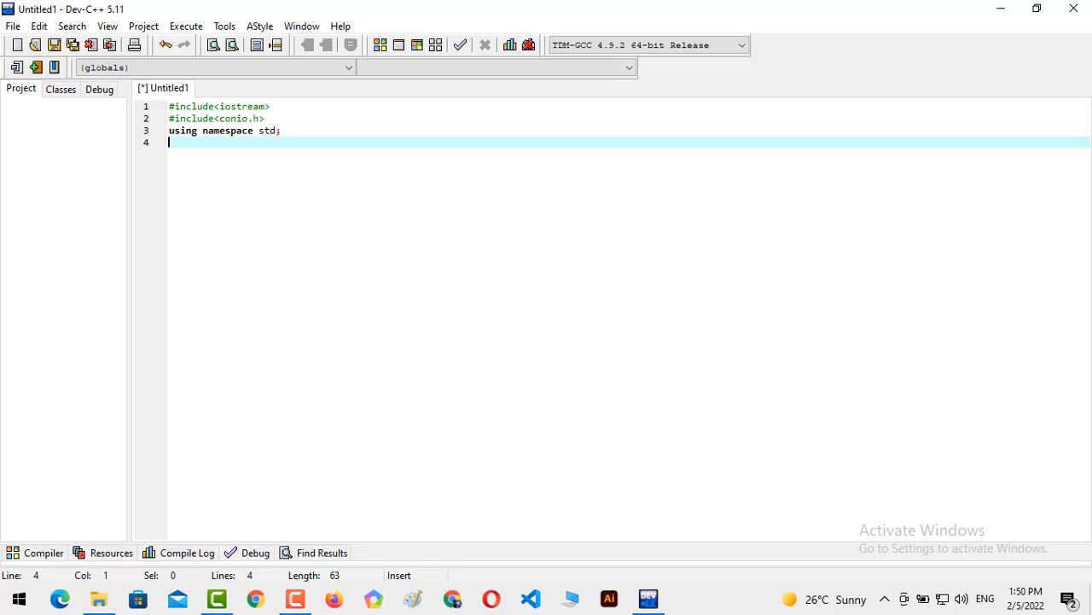
# Add 'int main()' with braces ending in getch(), then begin an int declaration
pyautogui.write('int')
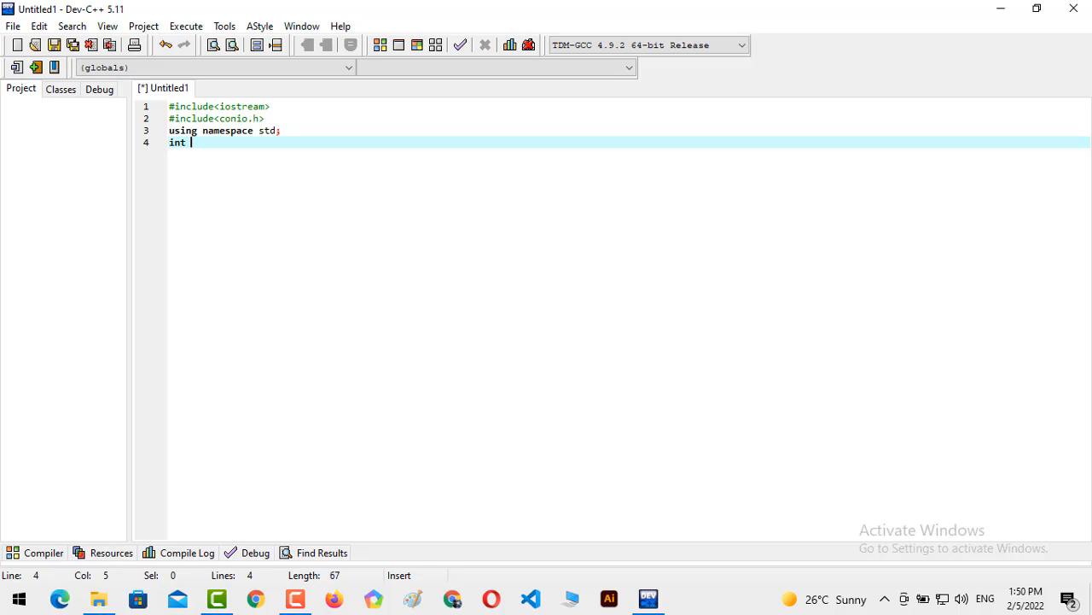
pyautogui.write('main()')
pyautogui.write('getch();')
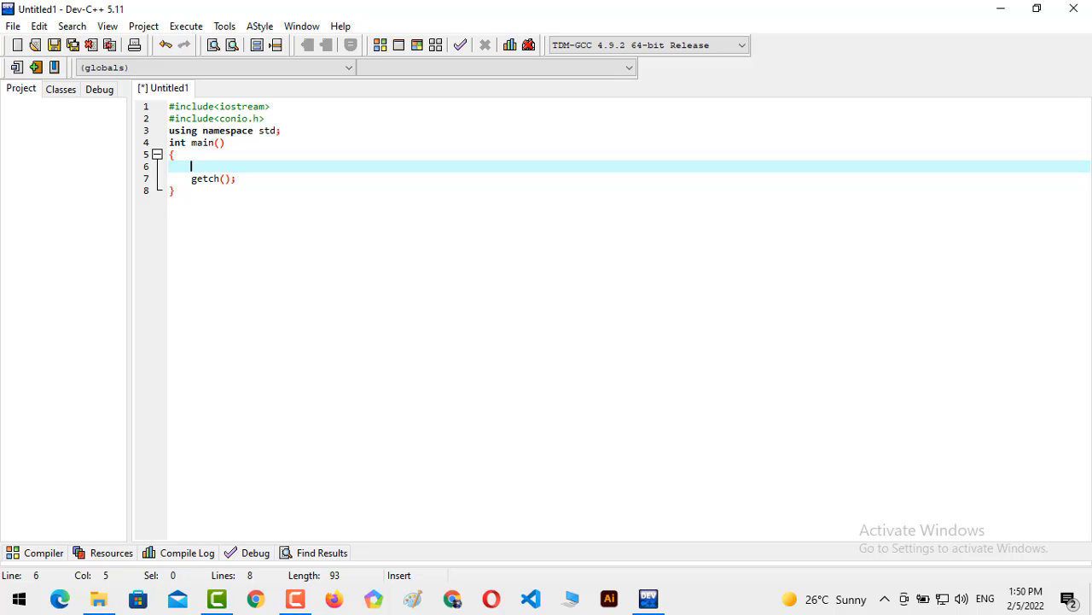
pyautogui.write('int')
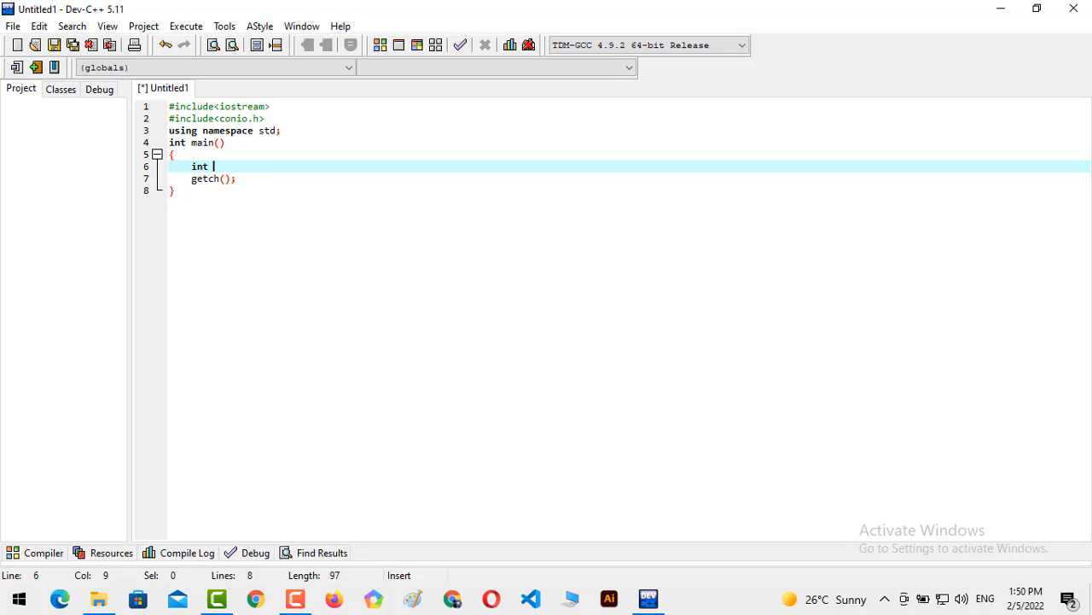
# Declare 'int number=90;', print it with 'cout<<number;', and start Compile & Run
pyautogui.write('n')
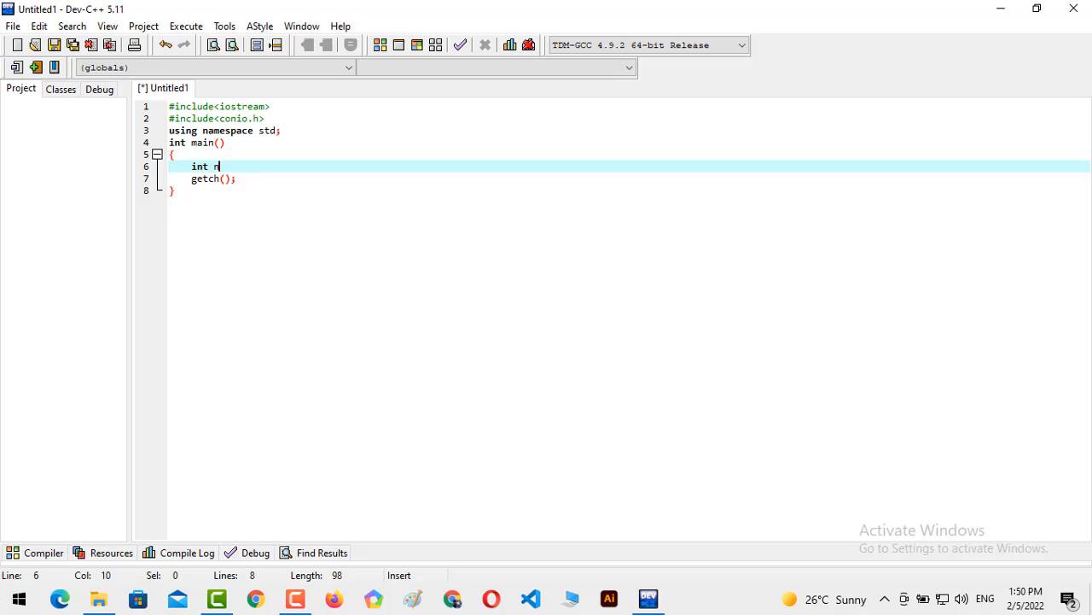
pyautogui.write('umer=')
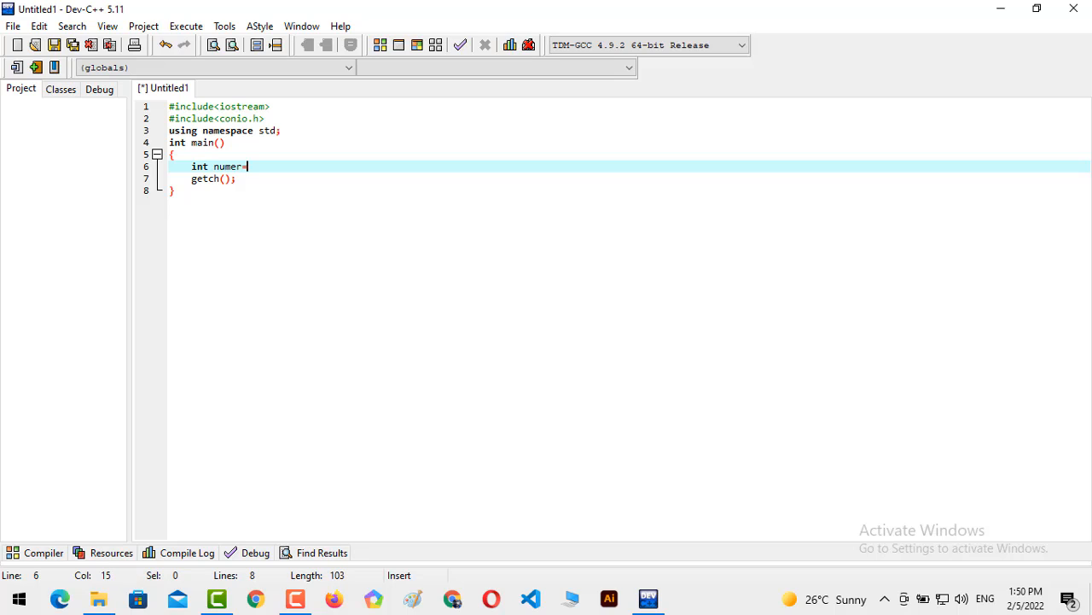
pyautogui.write('r')
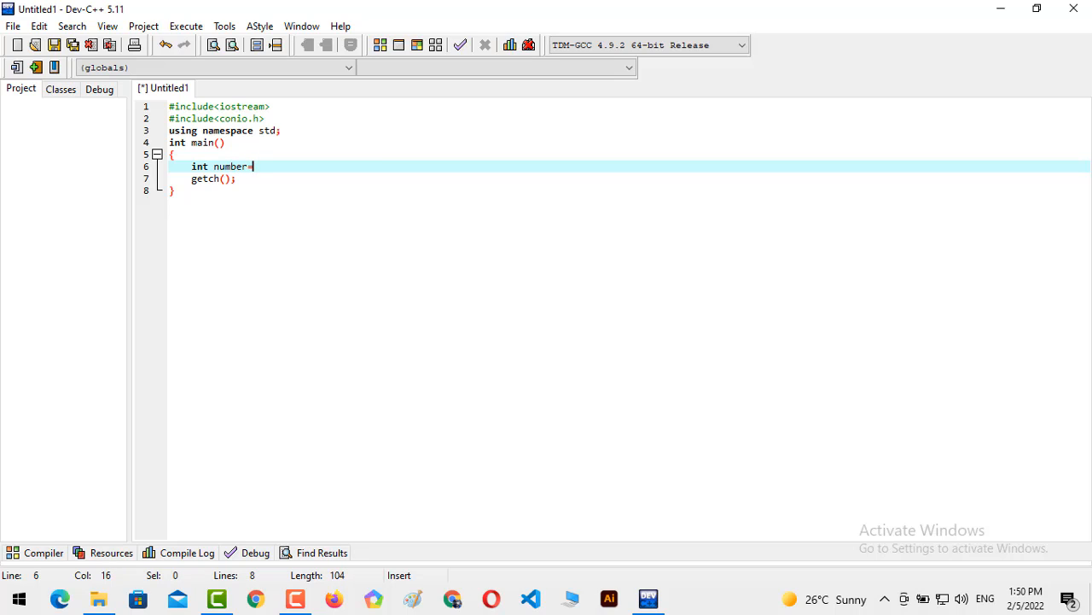
pyautogui.write('90;')
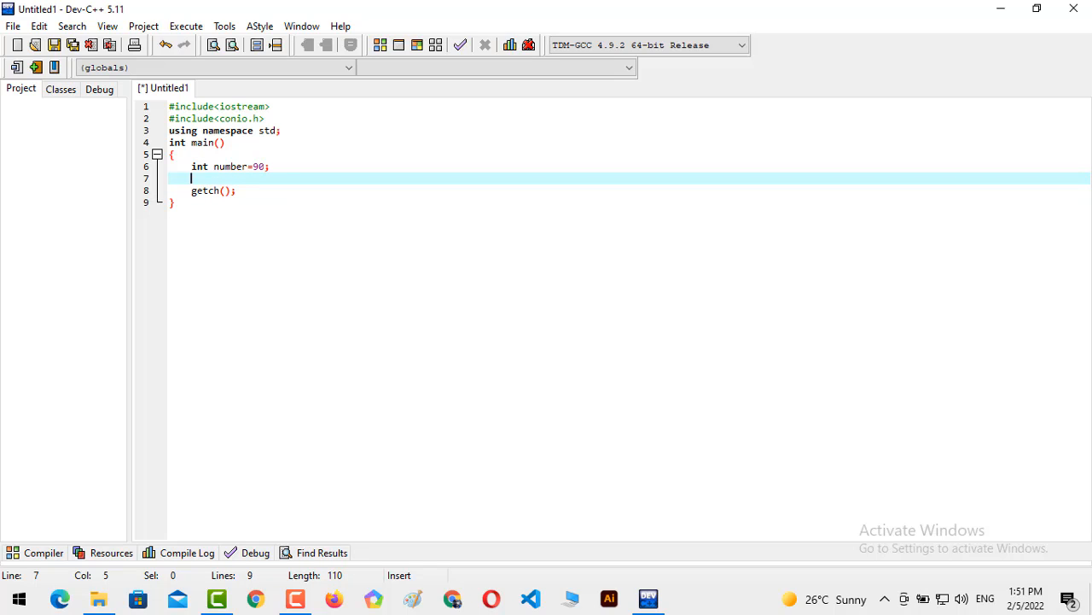
pyautogui.write('cd')
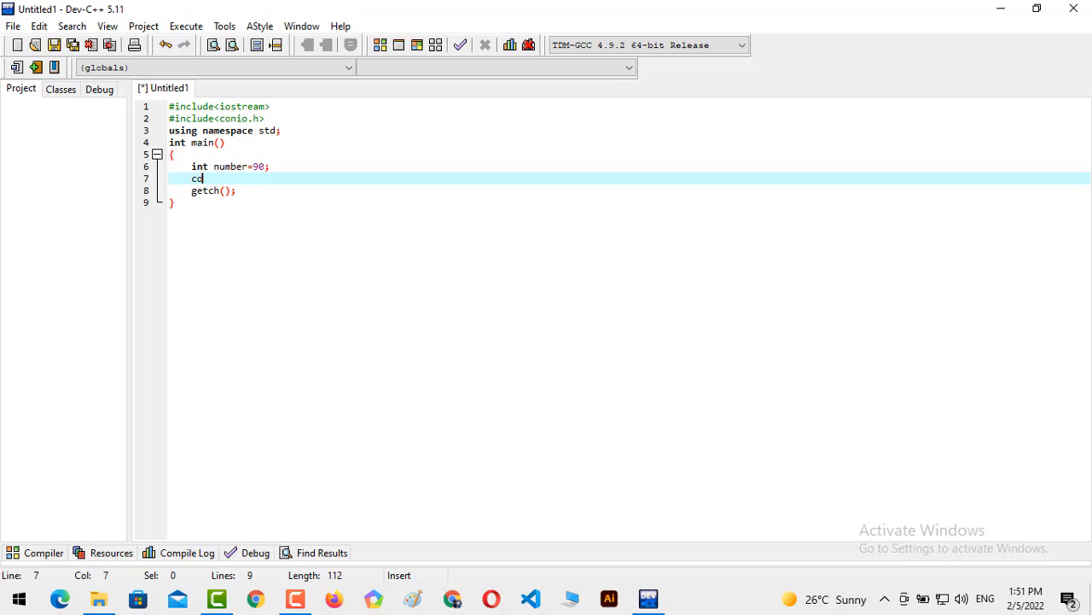
pyautogui.write('out<<')
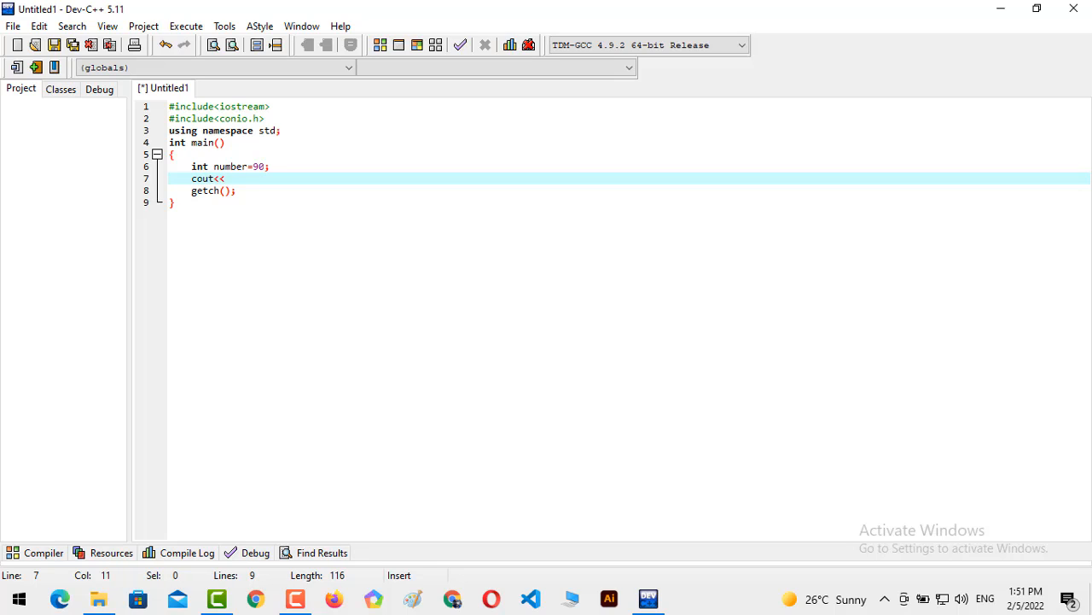
pyautogui.write('number;')
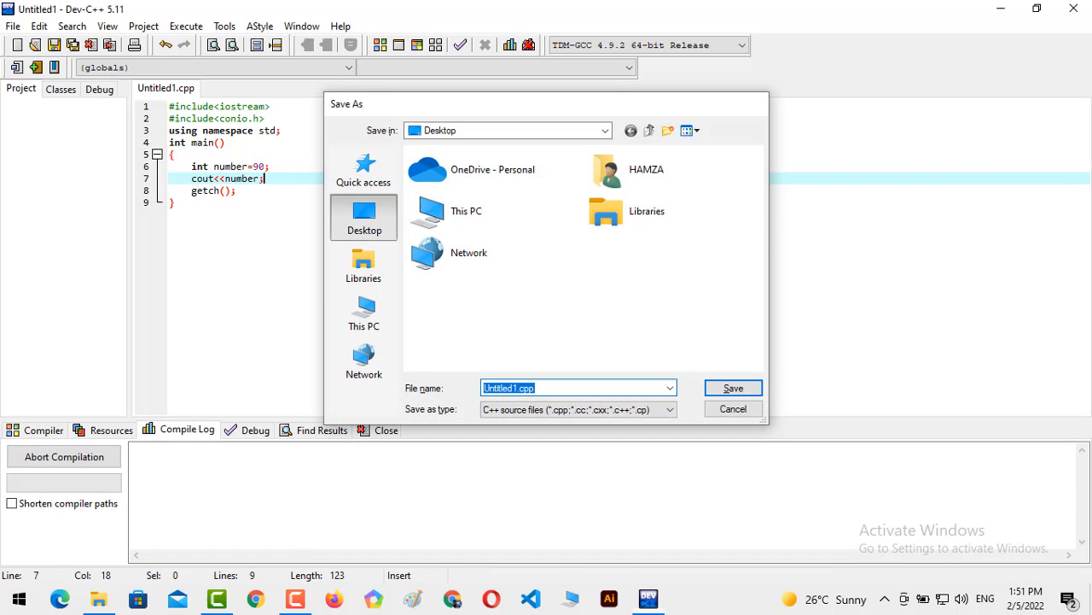
# Save as Untitled1.cpp, run to see 90 printed, then close the console
pyautogui.click(732, 388)
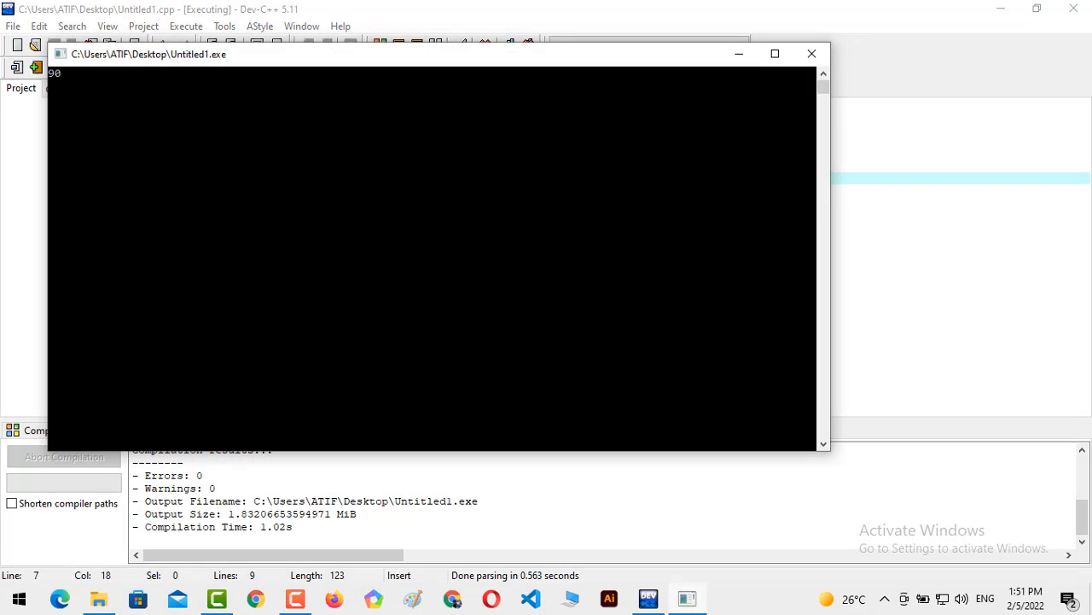
pyautogui.moveTo(811, 53)
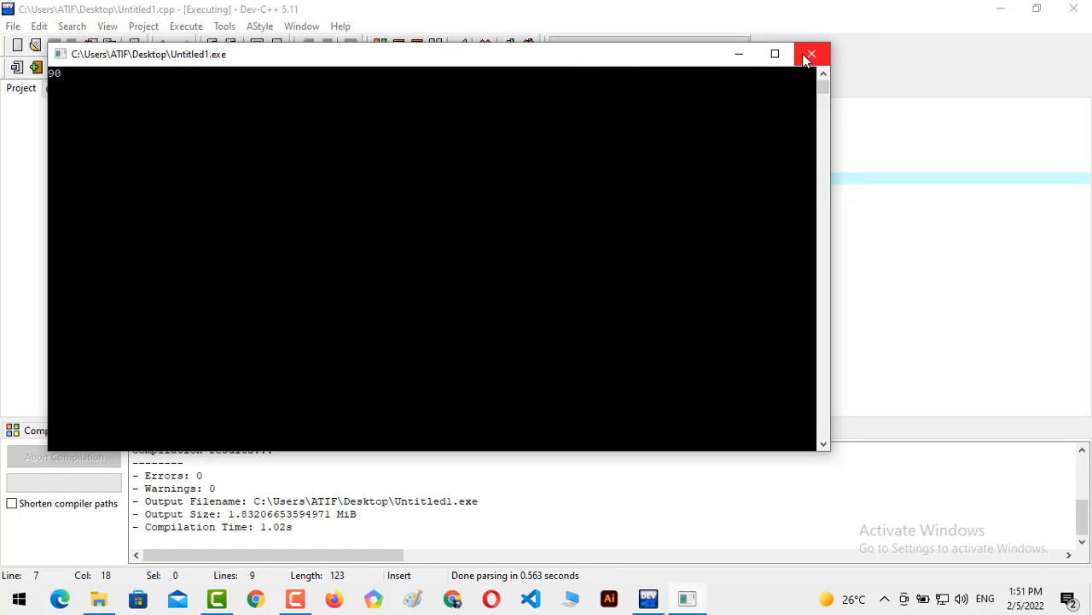
pyautogui.click(813, 52)
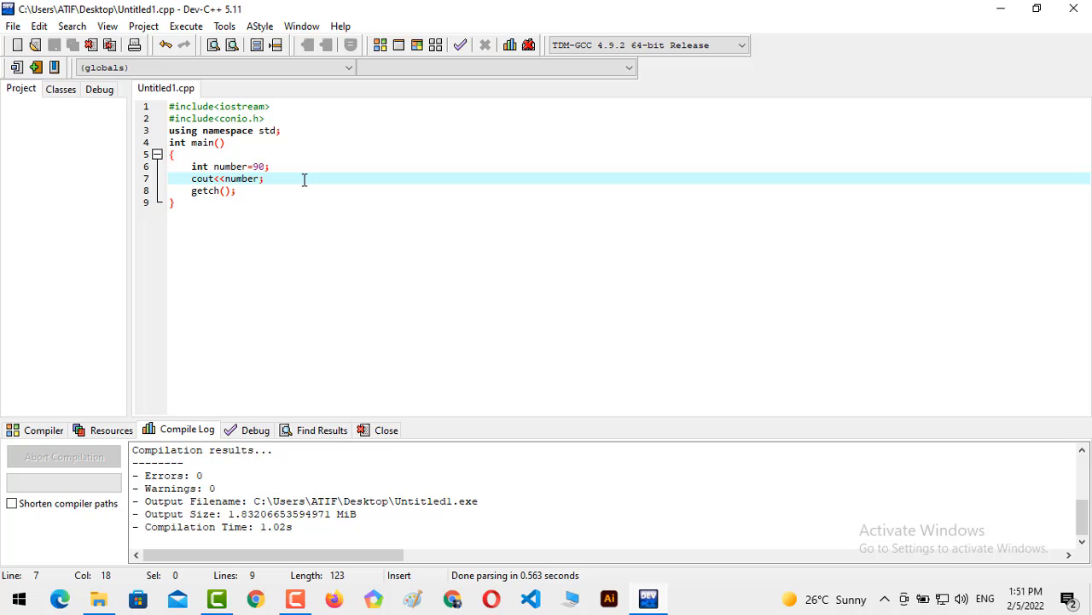
pyautogui.click(264, 179)
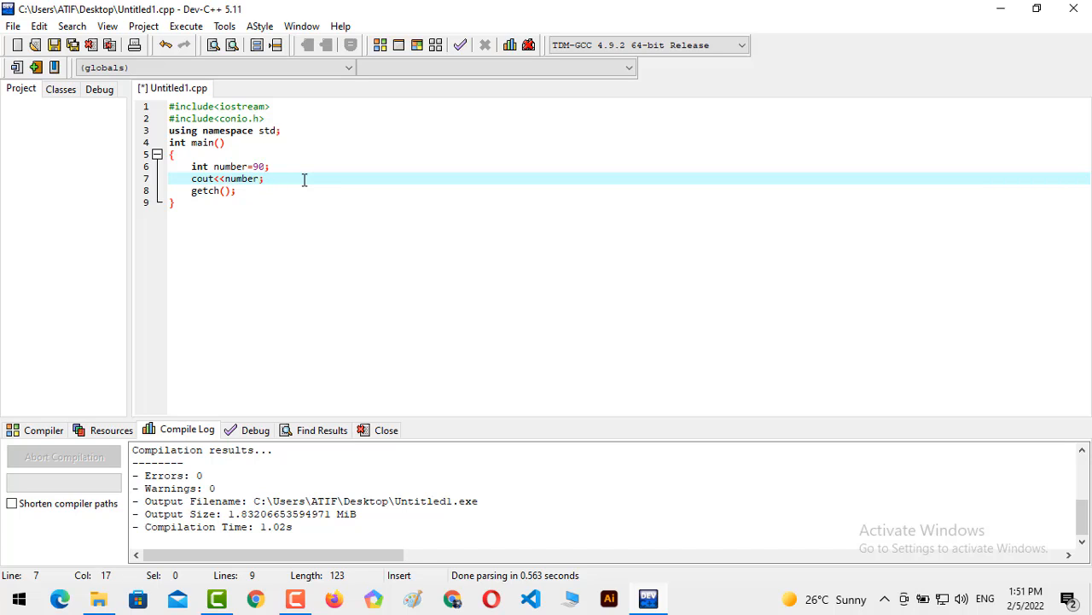
pyautogui.write('<<edn')
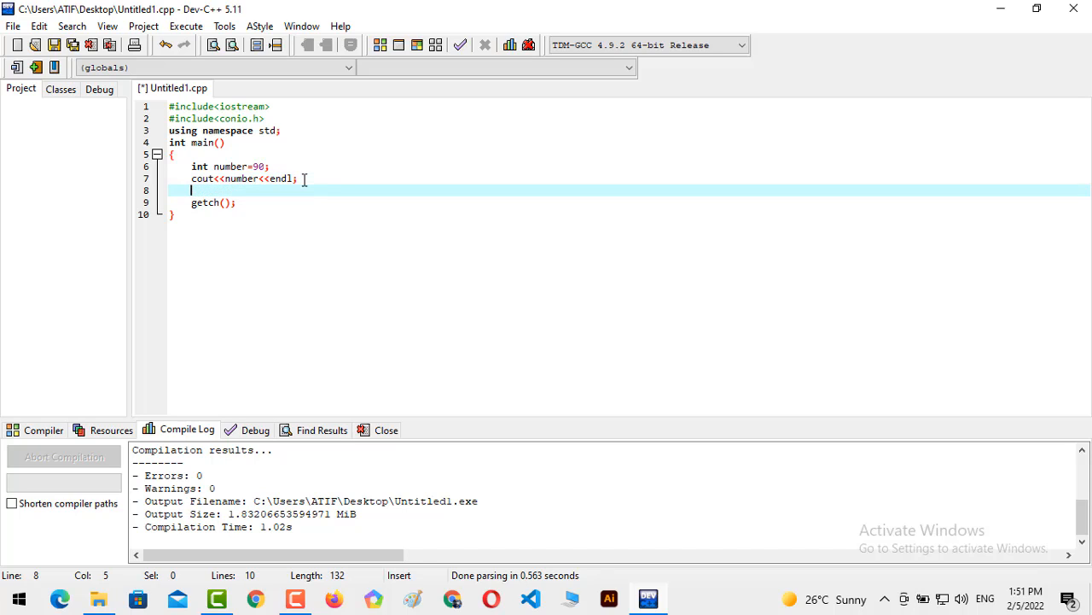
# Add 'cout<<"Welcome to my youtube channel!";' before getch() and compile and run
pyautogui.write('cout<<')
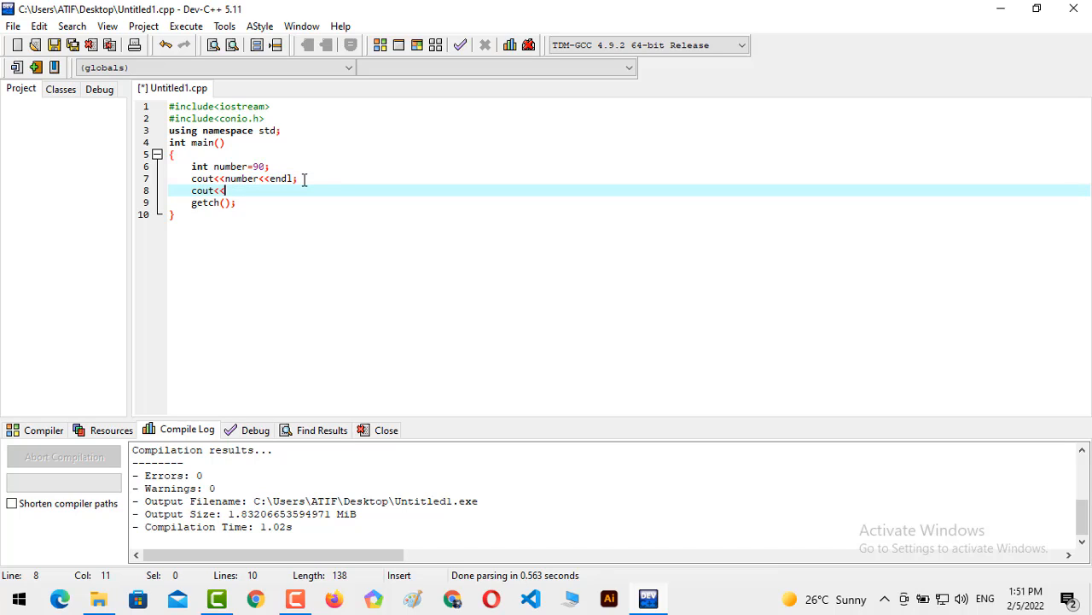
pyautogui.write('""')
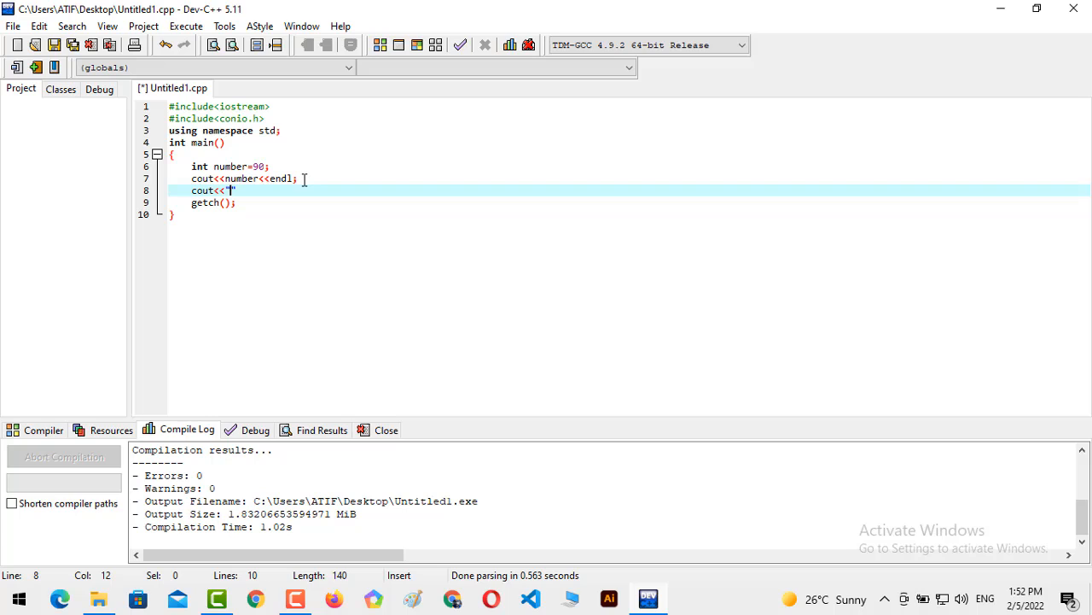
pyautogui.write('Welcome to')
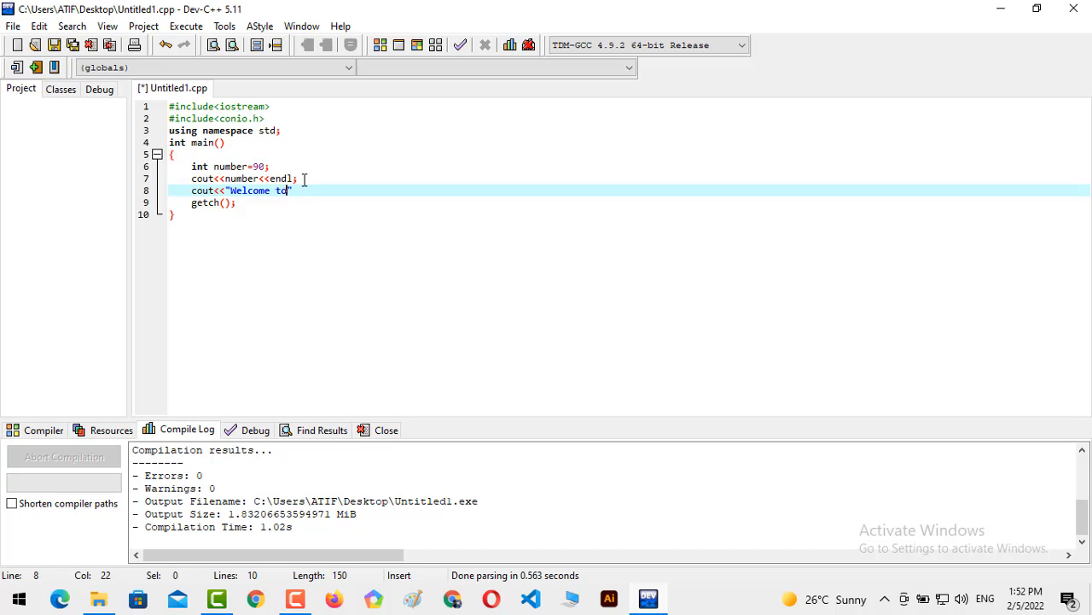
pyautogui.write('my yout"')
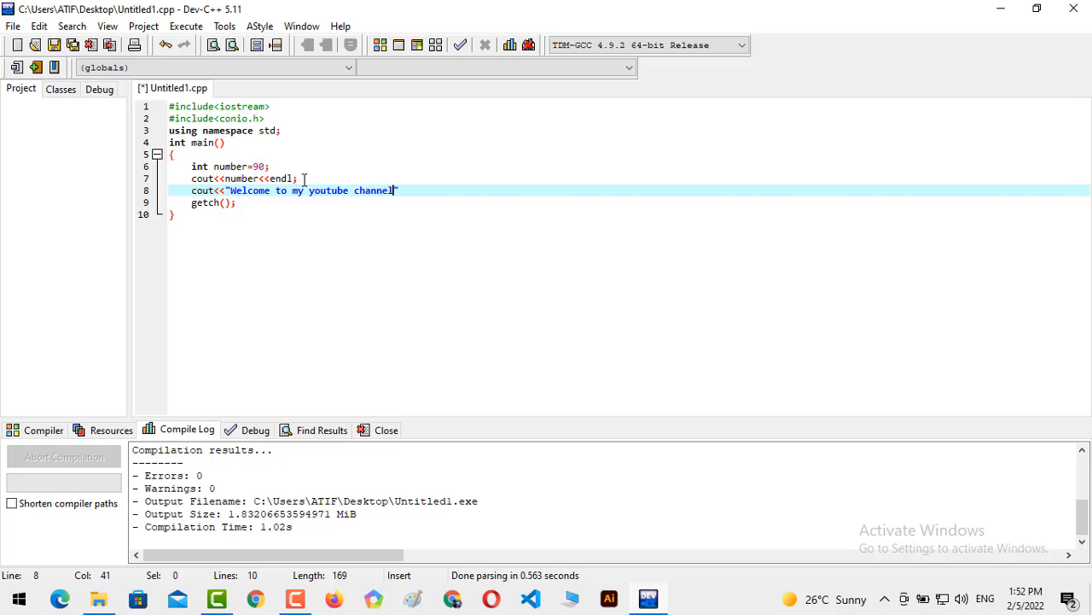
pyautogui.write('!')
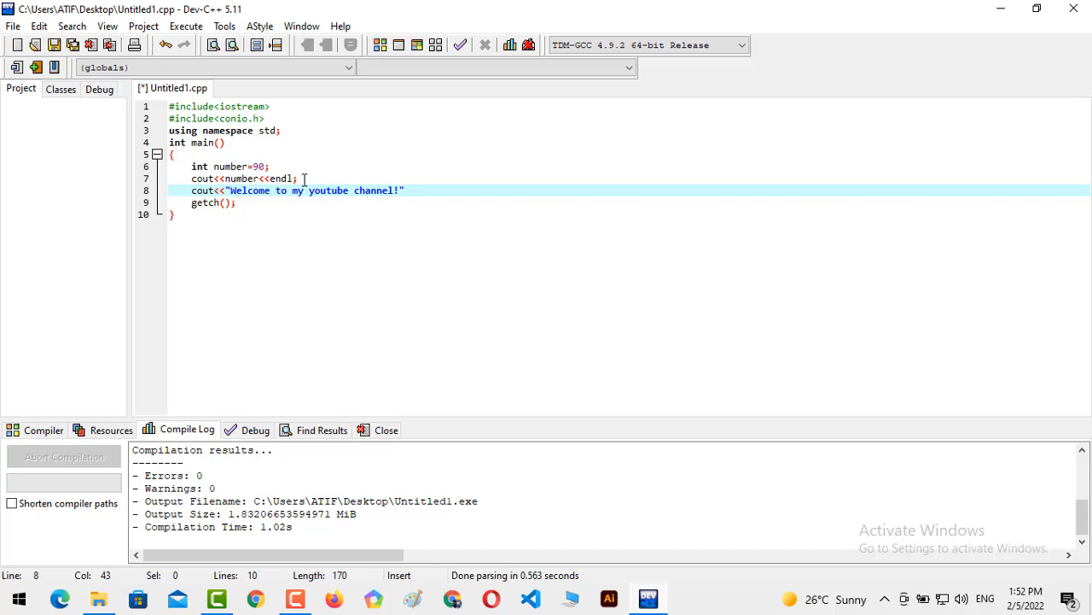
pyautogui.write(';')
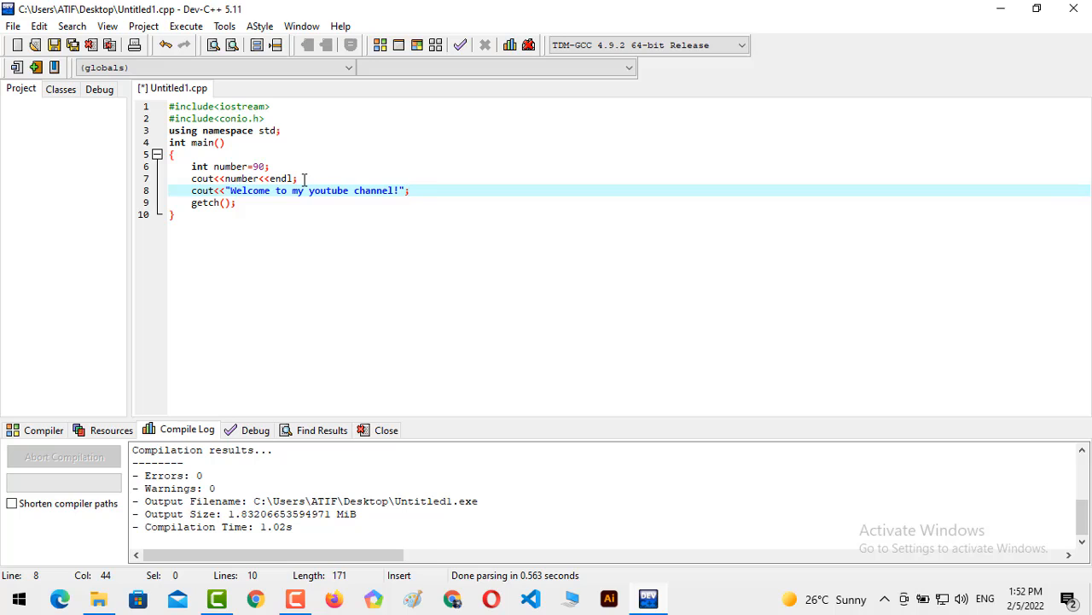
pyautogui.click(410, 189)
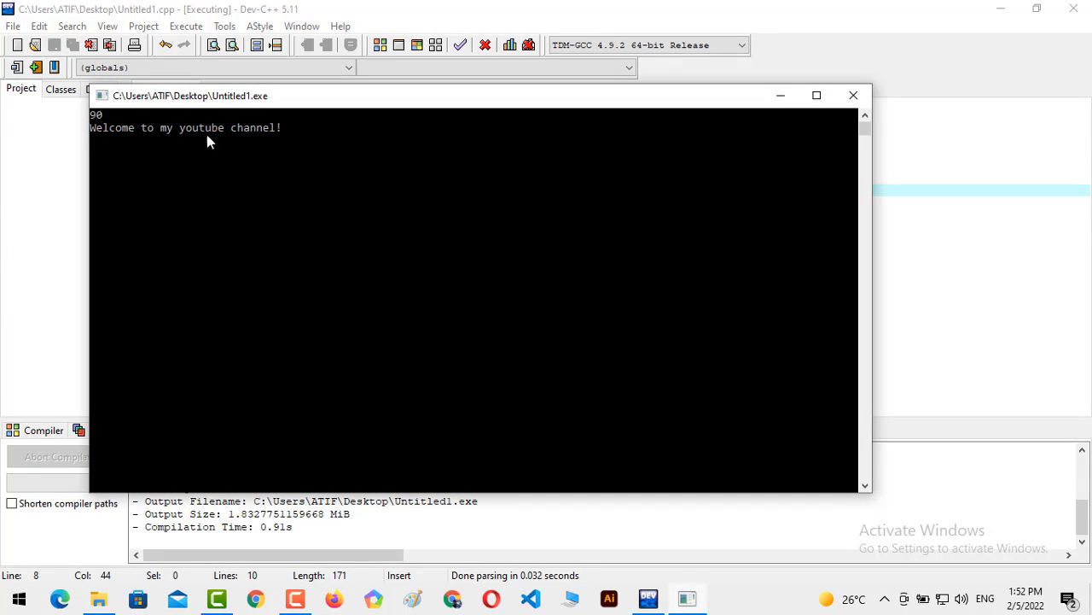
pyautogui.moveTo(482, 157)
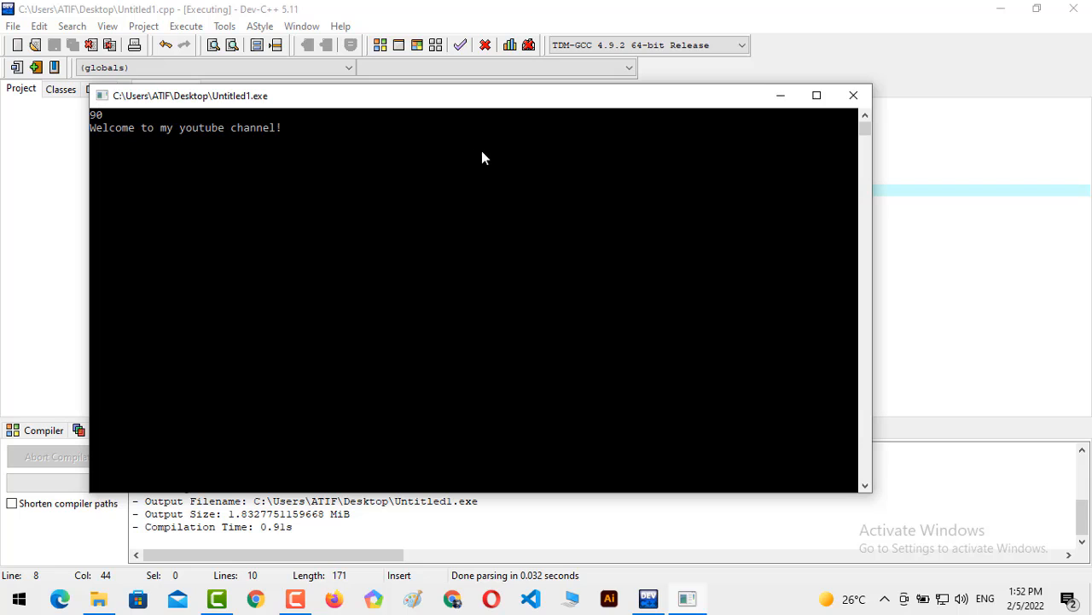
# Close the console after it shows 90 and the welcome message
pyautogui.click(851, 96)
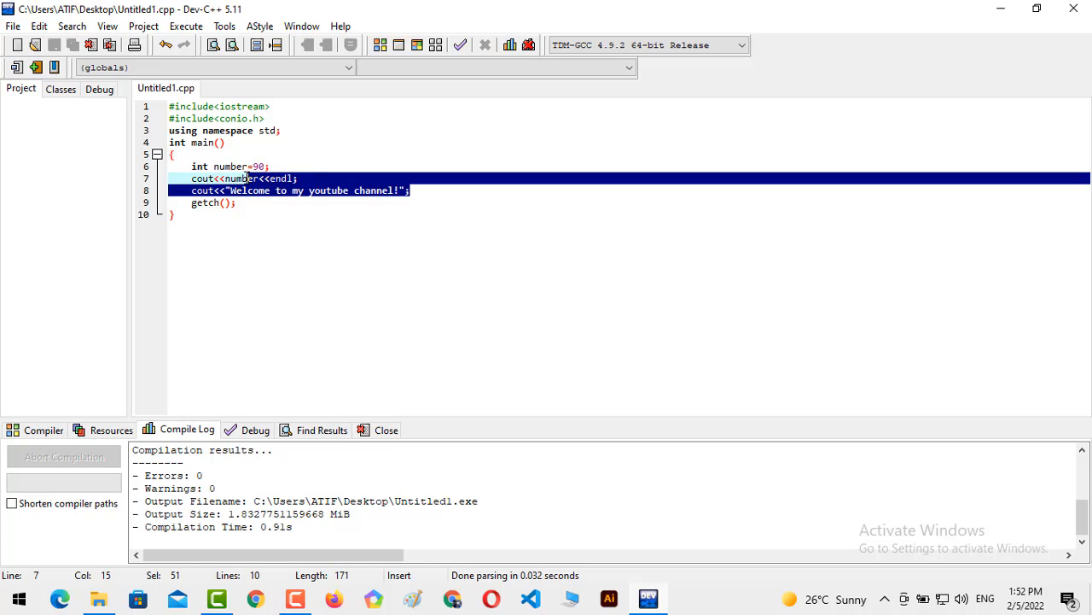
# Delete the cout lines and the =90 initializer, leaving 'int number;'
pyautogui.press('Delete')
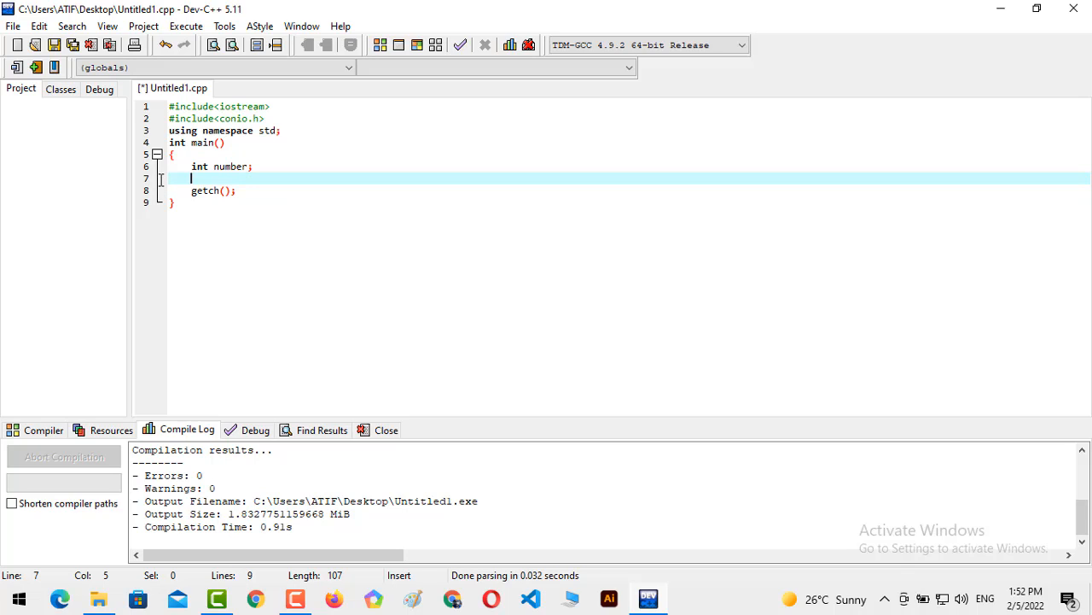
# Add 'cout<<"Please enter a number:";' and 'cin>>number;' to prompt and read input
pyautogui.write('cout<')
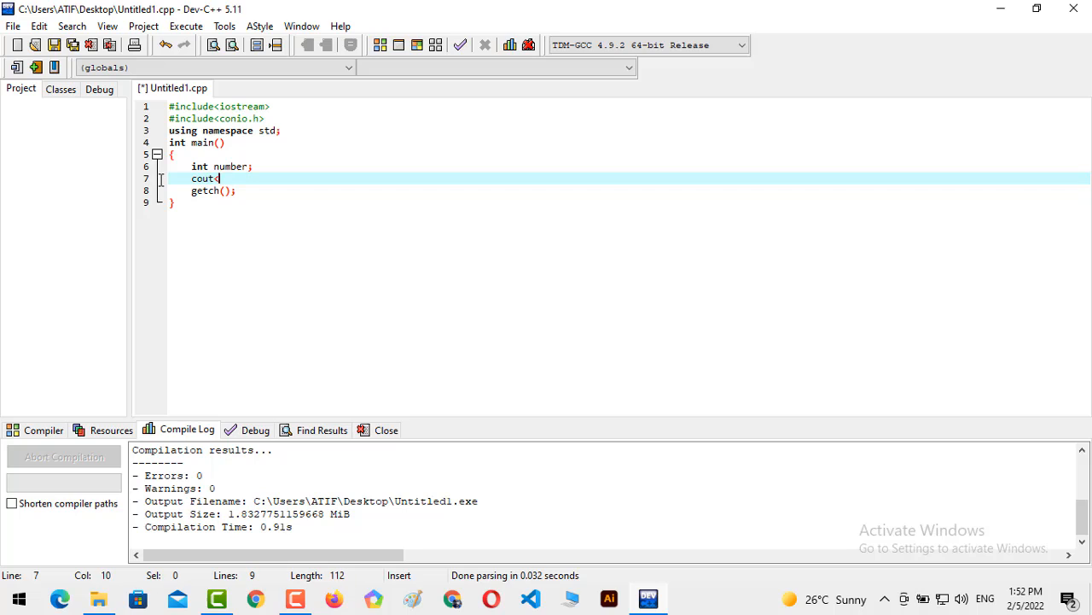
pyautogui.write('<"Pleas"')
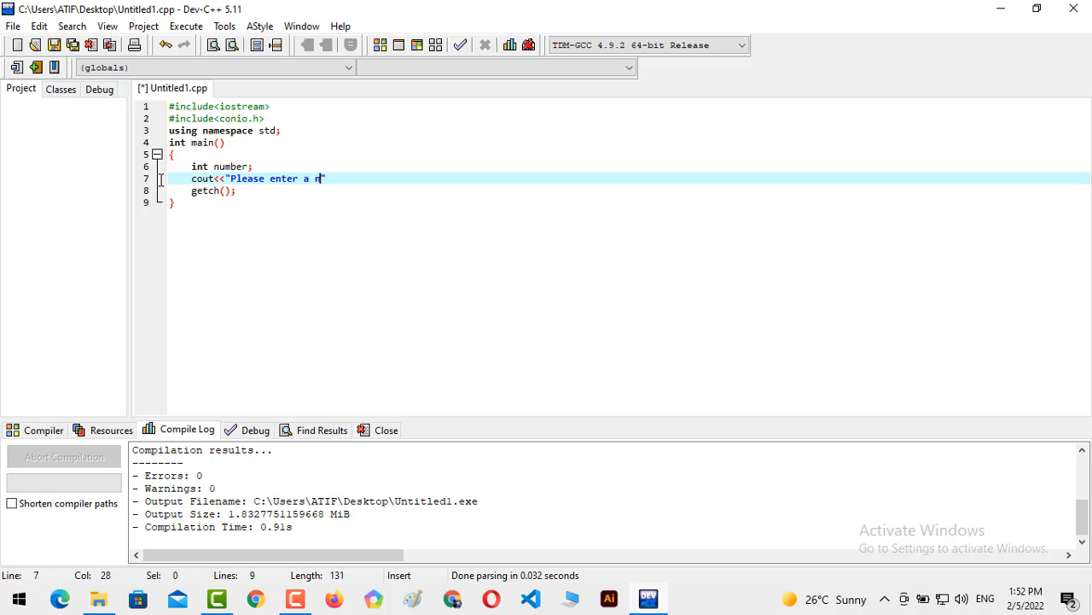
pyautogui.write('umber:";')
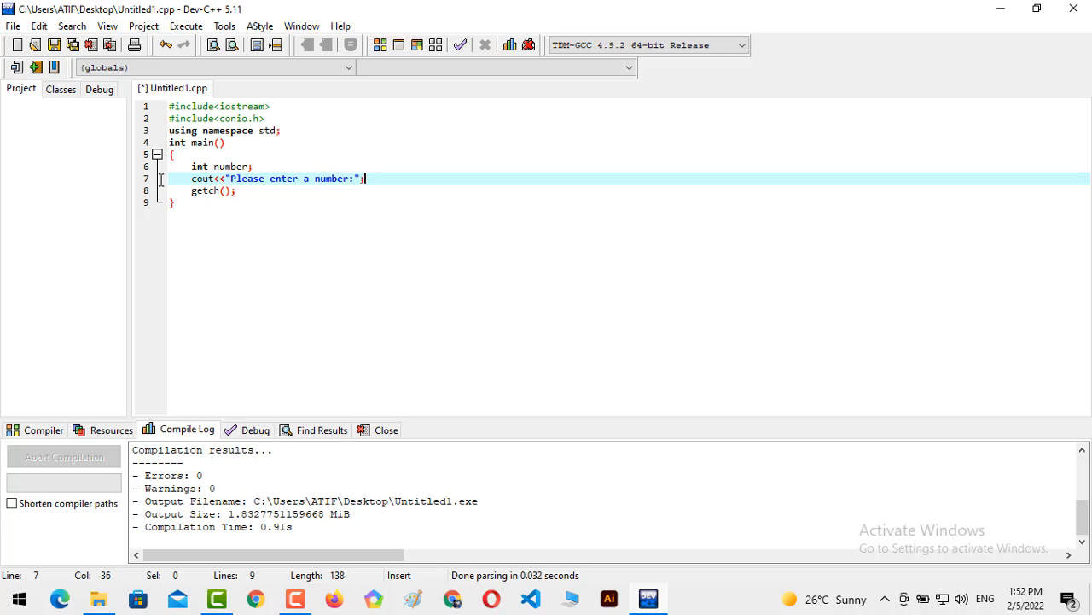
pyautogui.write('cin>')
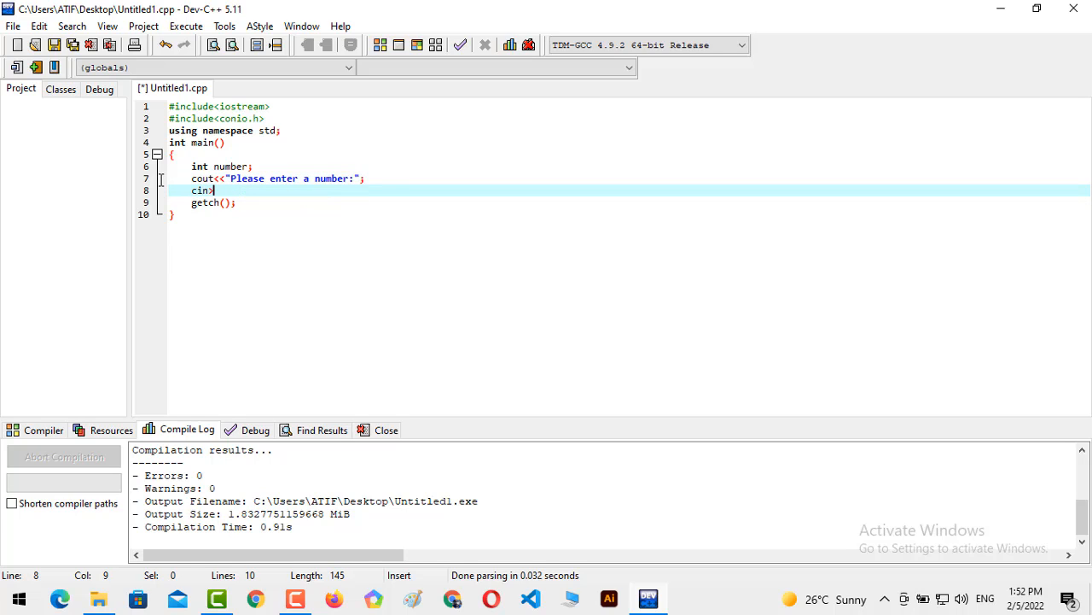
pyautogui.write('>number;')
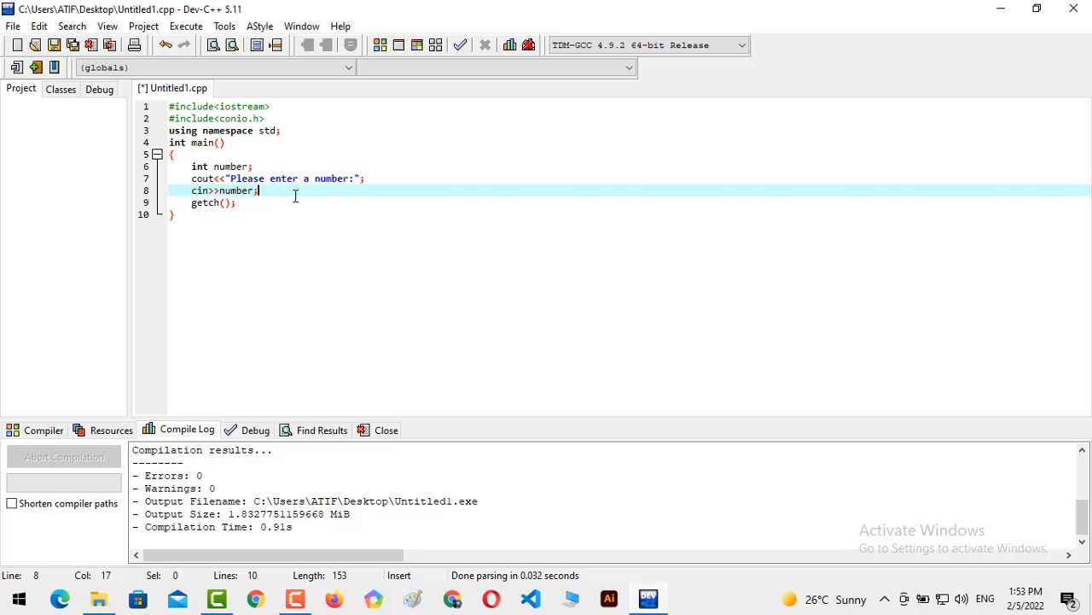
# Print the value back with 'cout<<number;', run it, and enter 77 at the prompt
pyautogui.write('c')
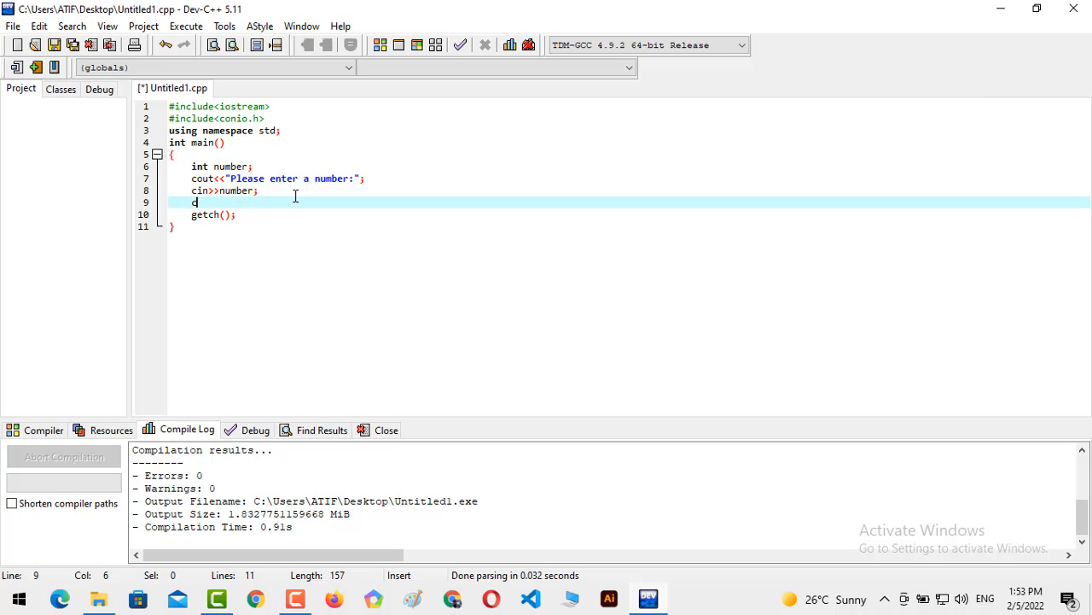
pyautogui.write('out<<n')
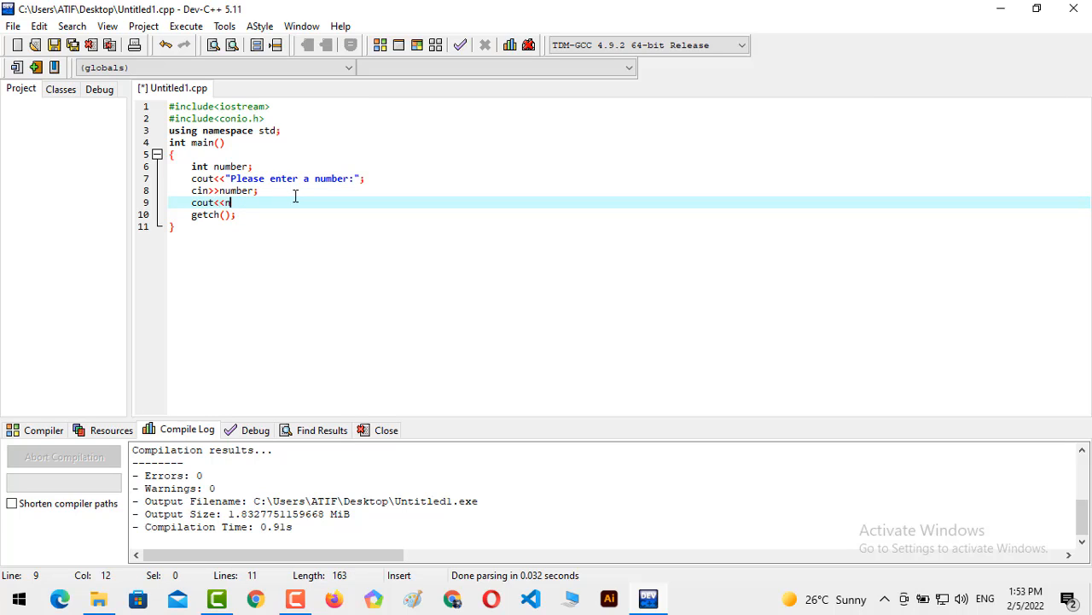
pyautogui.write('umber')
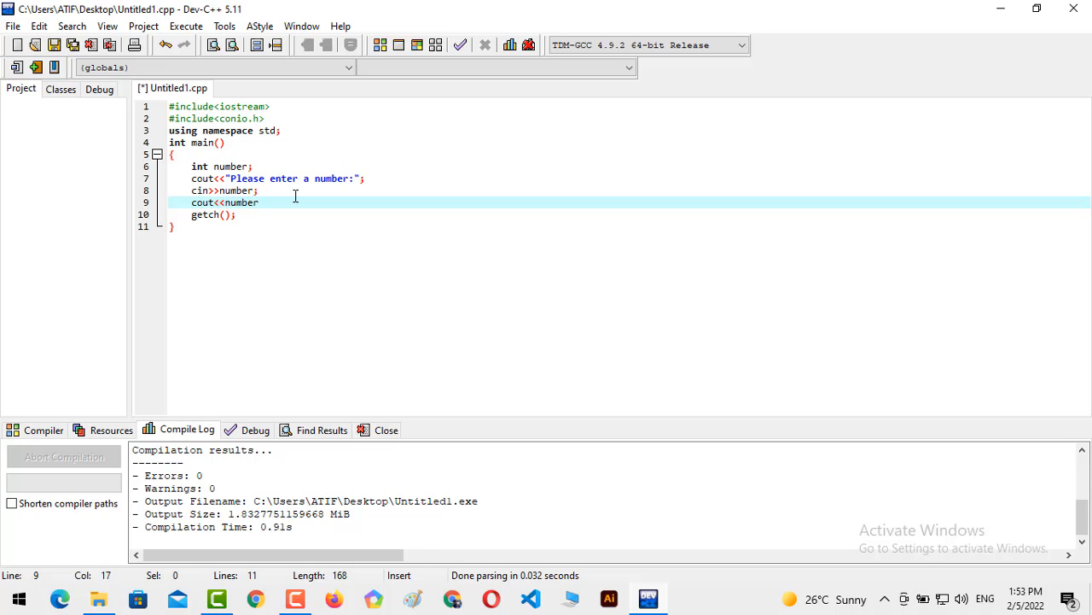
pyautogui.write(';')
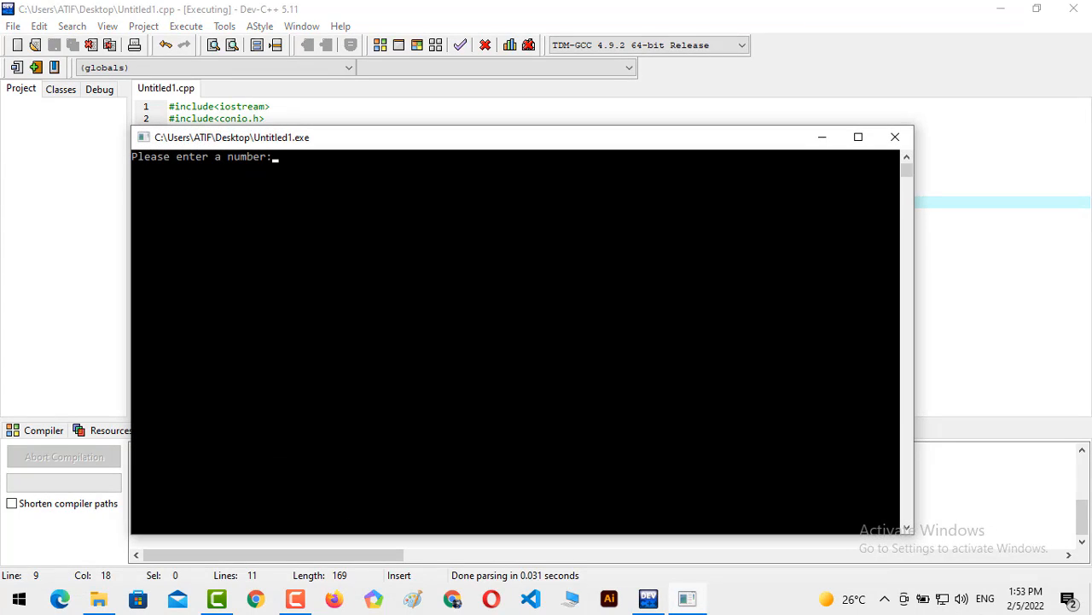
pyautogui.write('77')
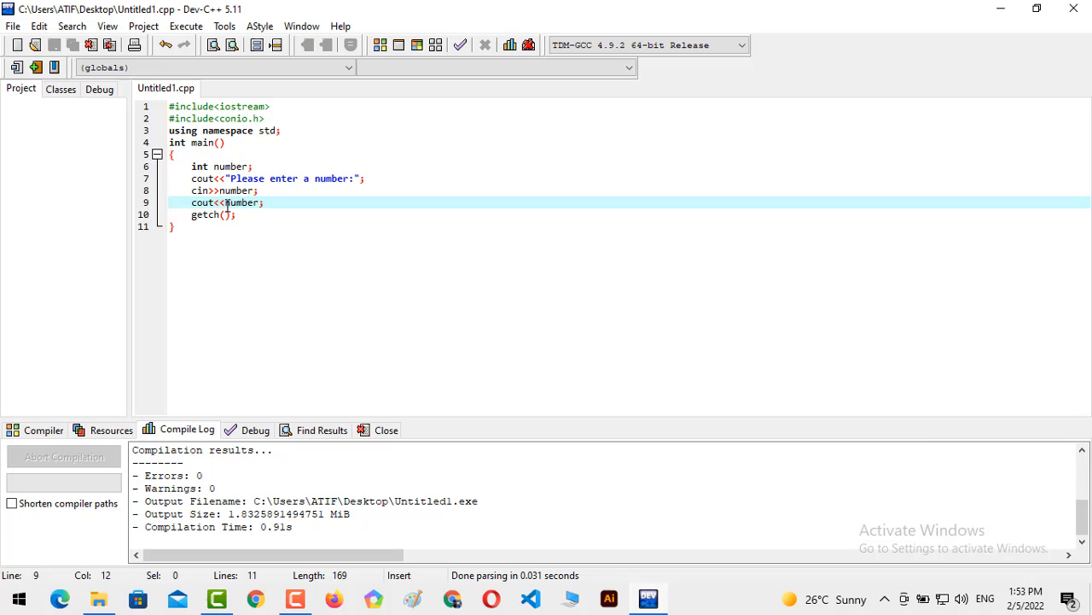
# Insert "Number is:"<< into the output line and compile and run again
pyautogui.write('Number is:')
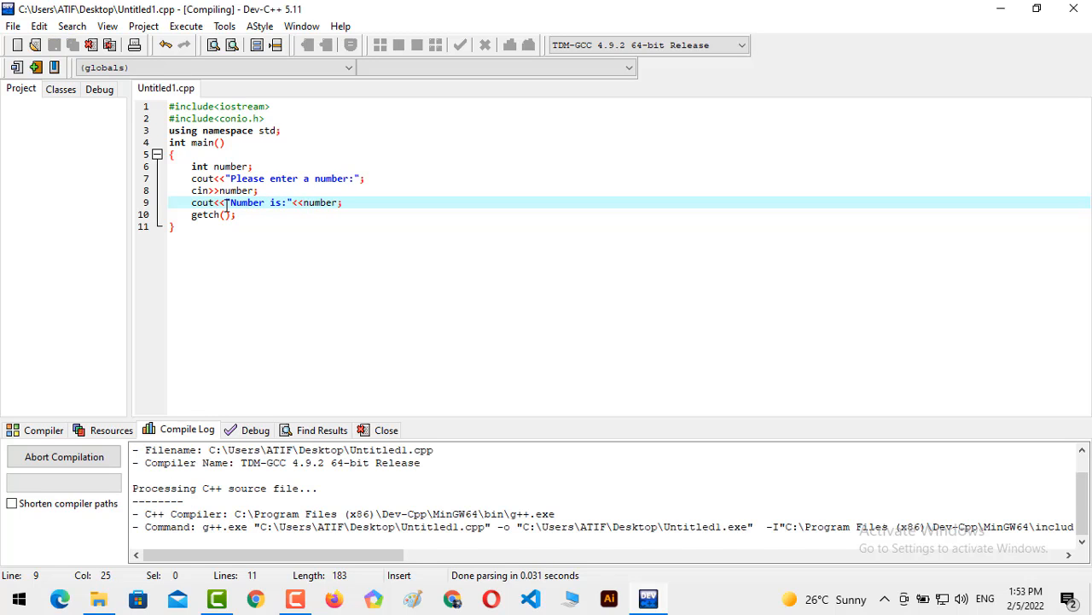
pyautogui.click(231, 44)
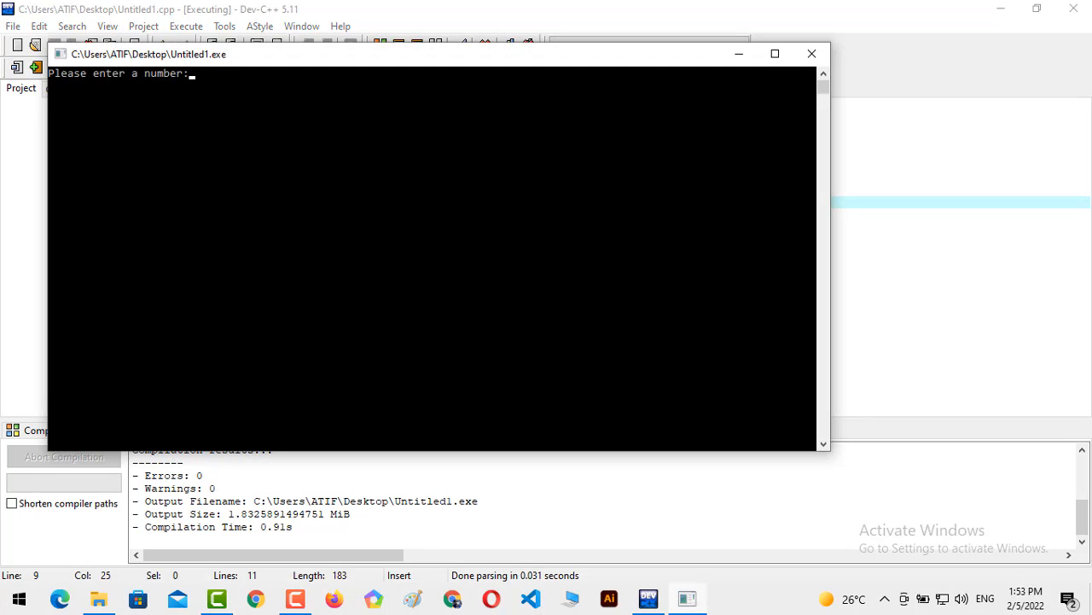
# Enter 77 so the program prints "Number is:77", then close the console
pyautogui.write('77')
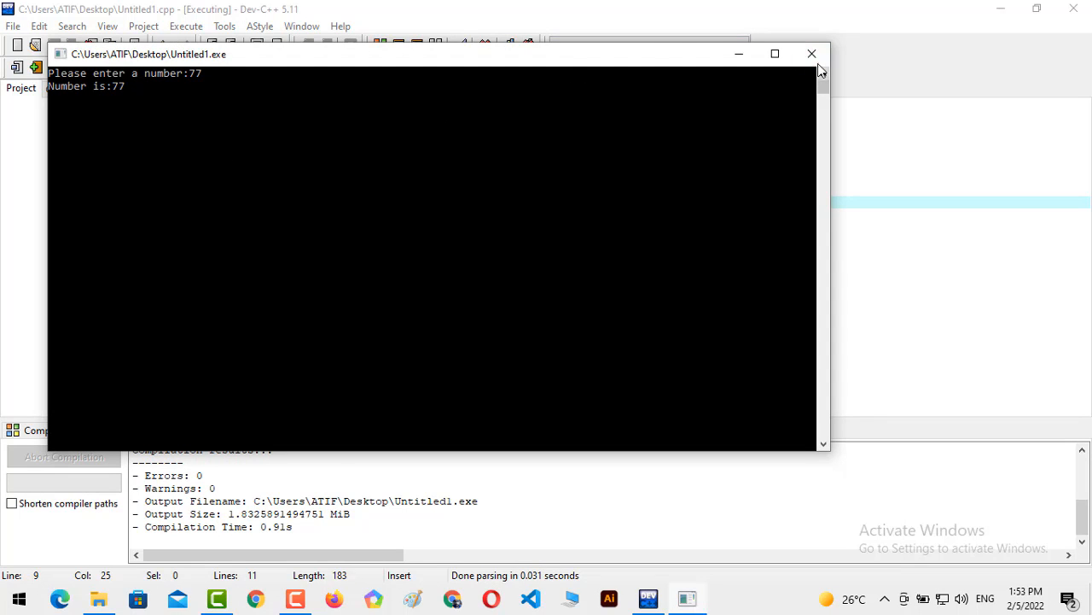
pyautogui.click(813, 53)
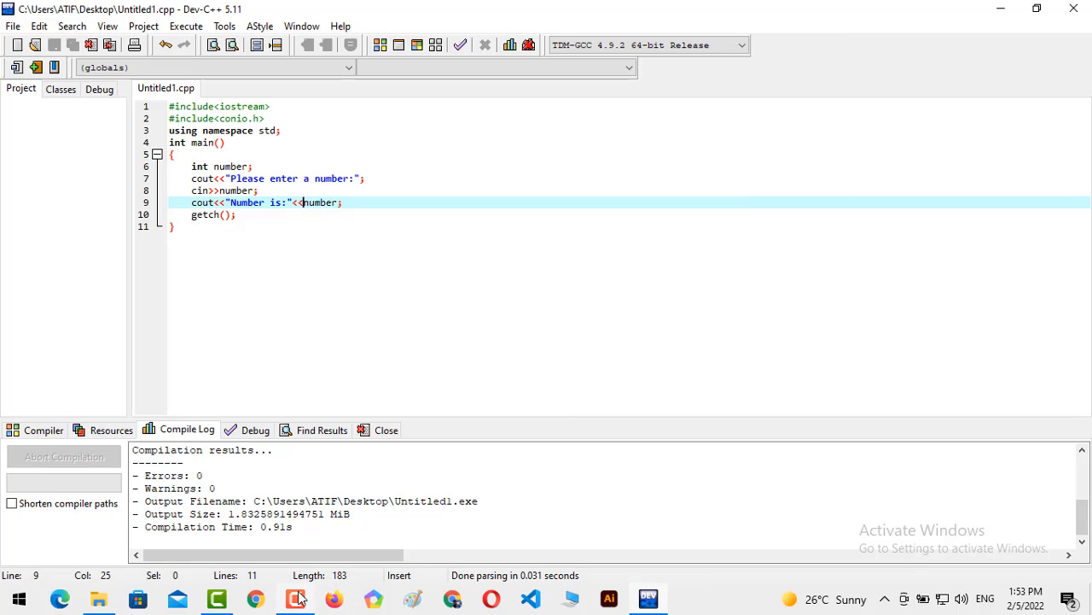